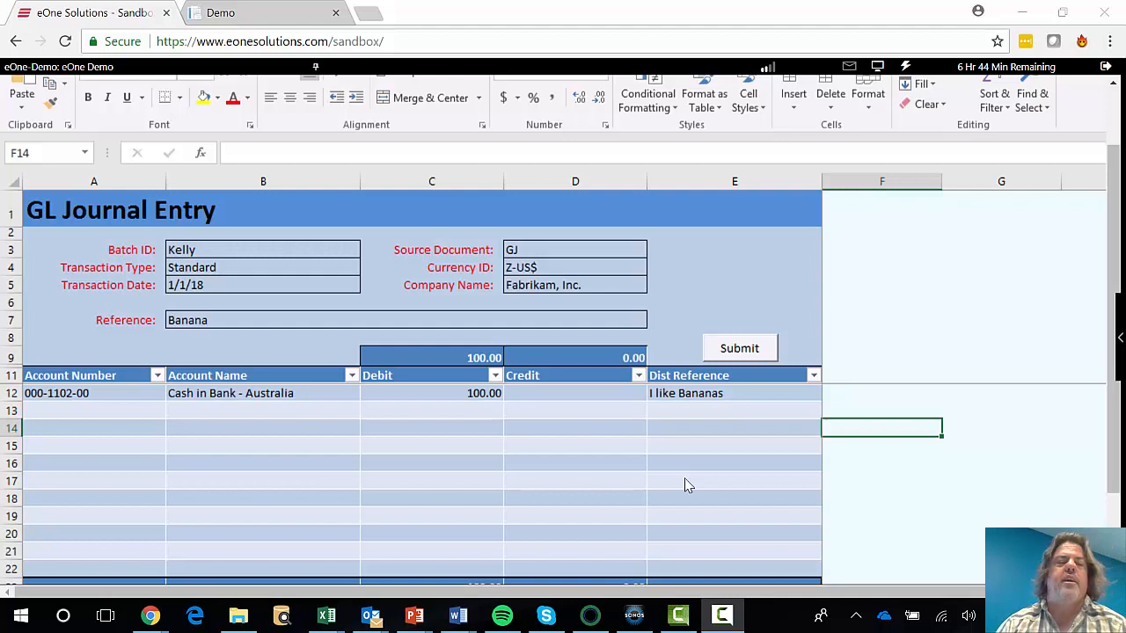
mouse_move(376, 416)
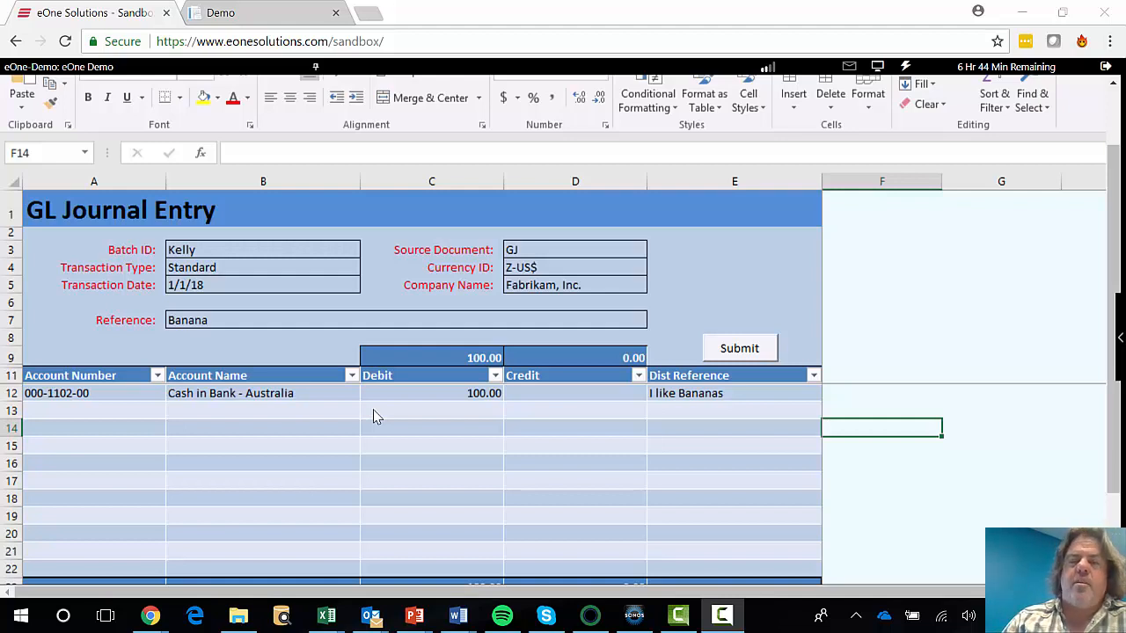
mouse_move(266, 297)
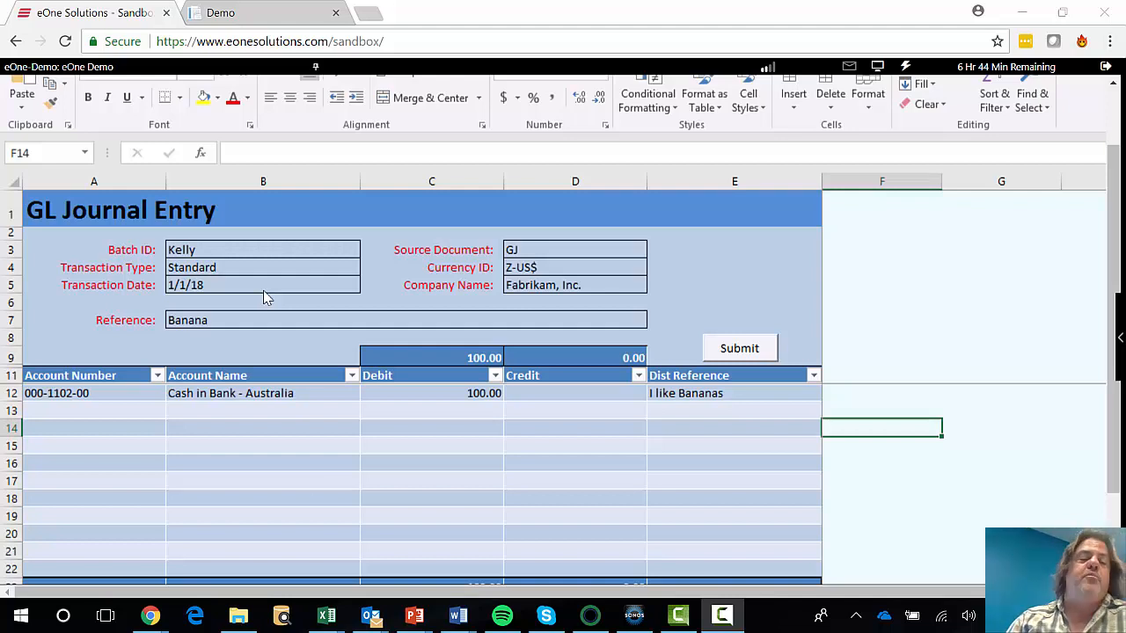
mouse_move(218, 266)
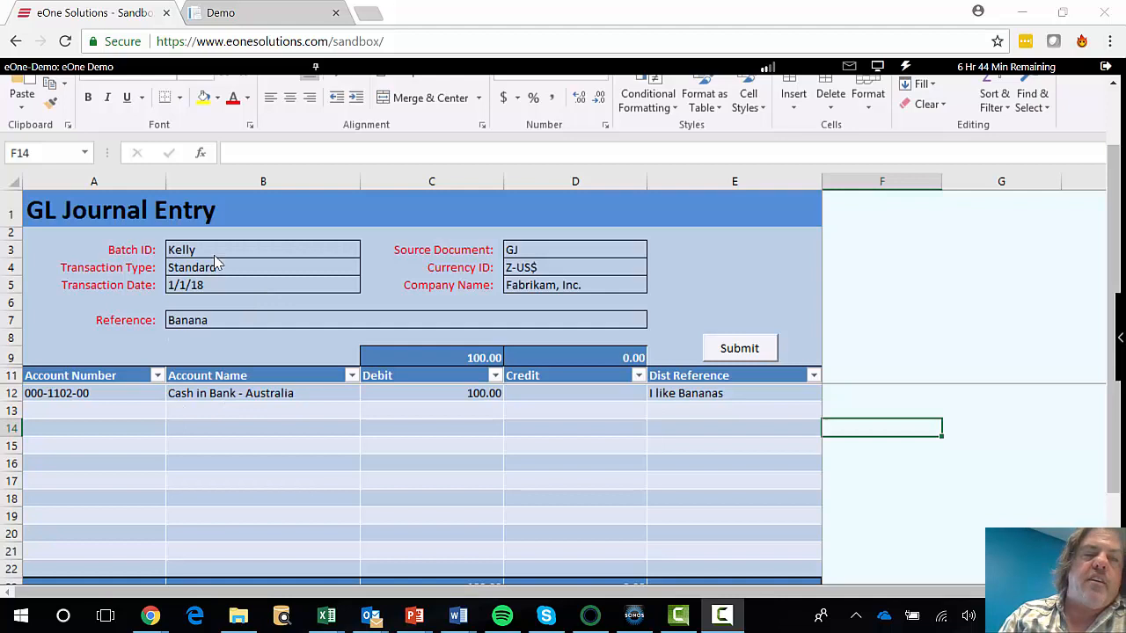
mouse_move(567, 270)
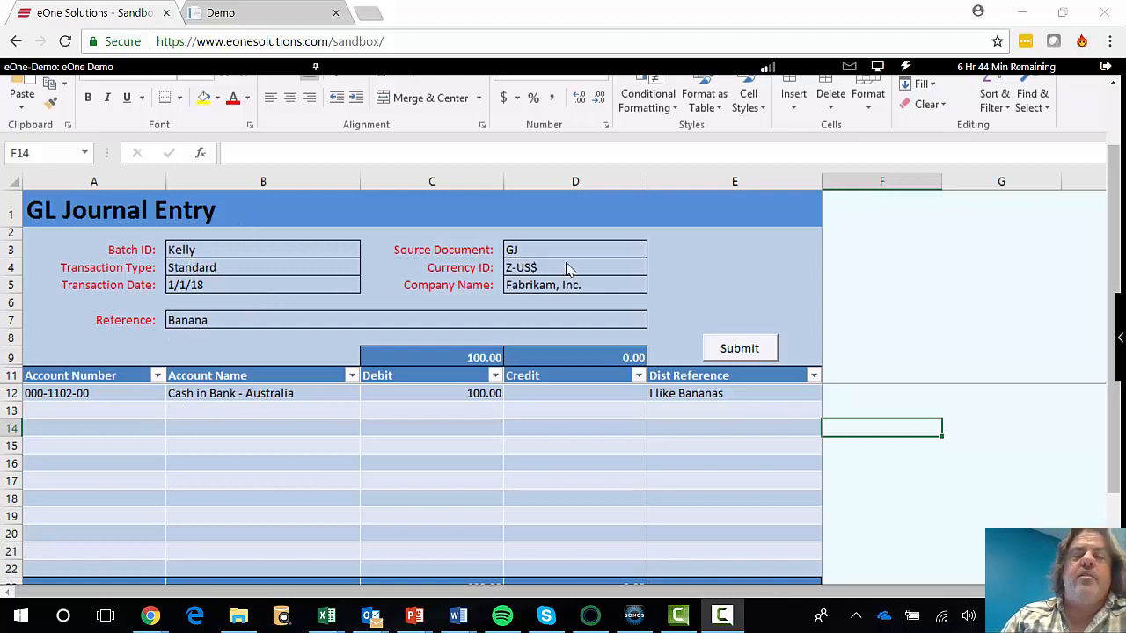
- Check the header values: Source Document GJ, Currency Z-US$, Company Fabrikam, Inc
left_click(574, 249)
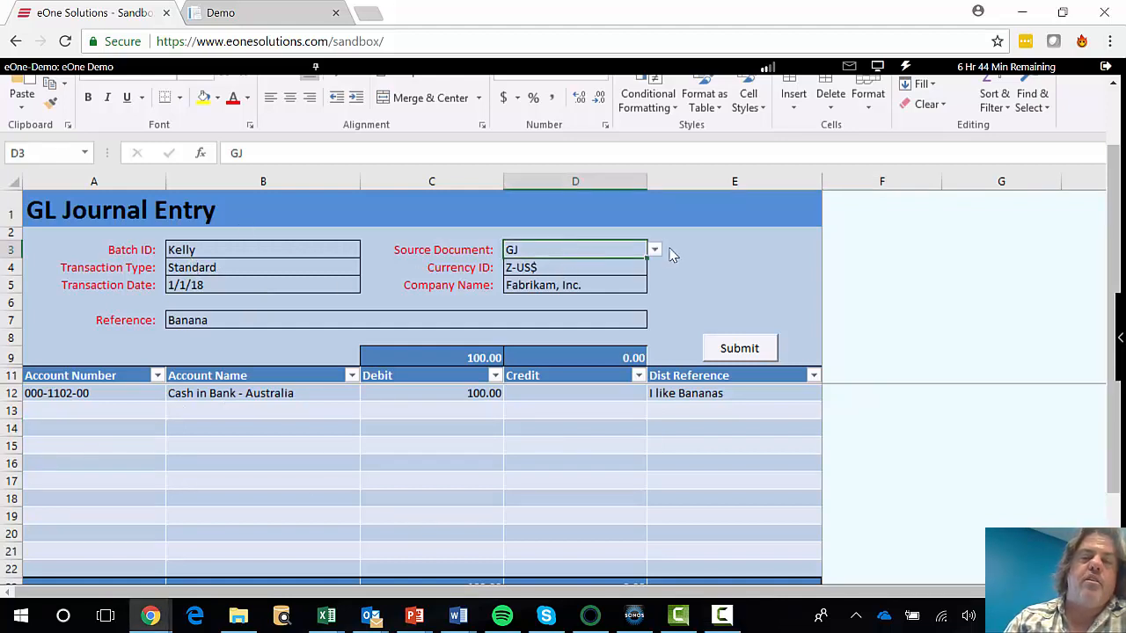
left_click(654, 249)
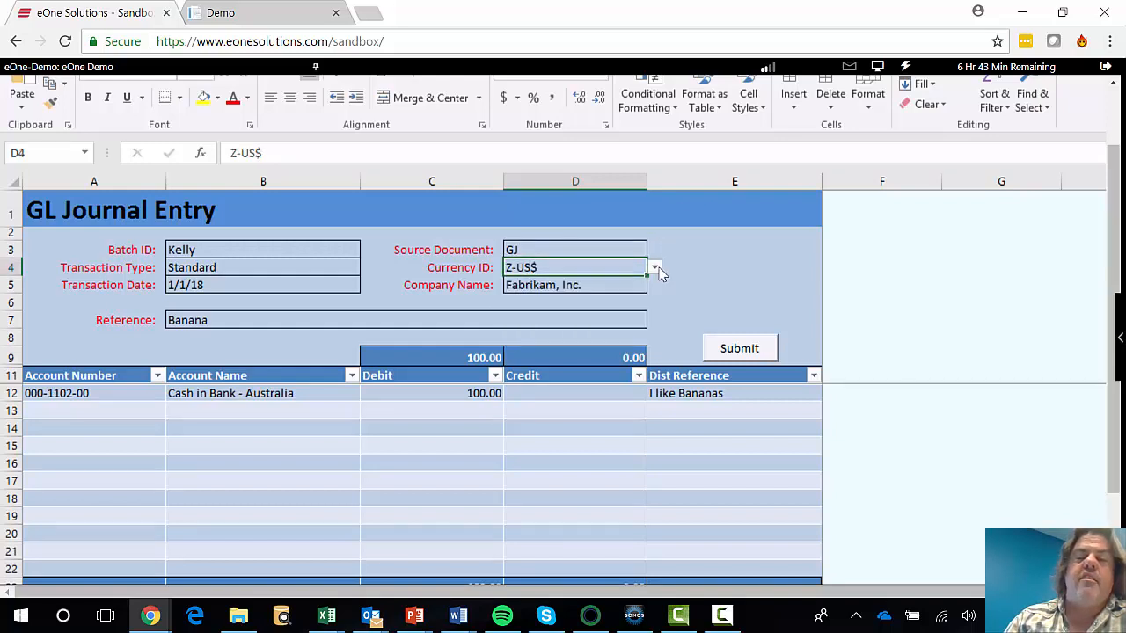
left_click(575, 284)
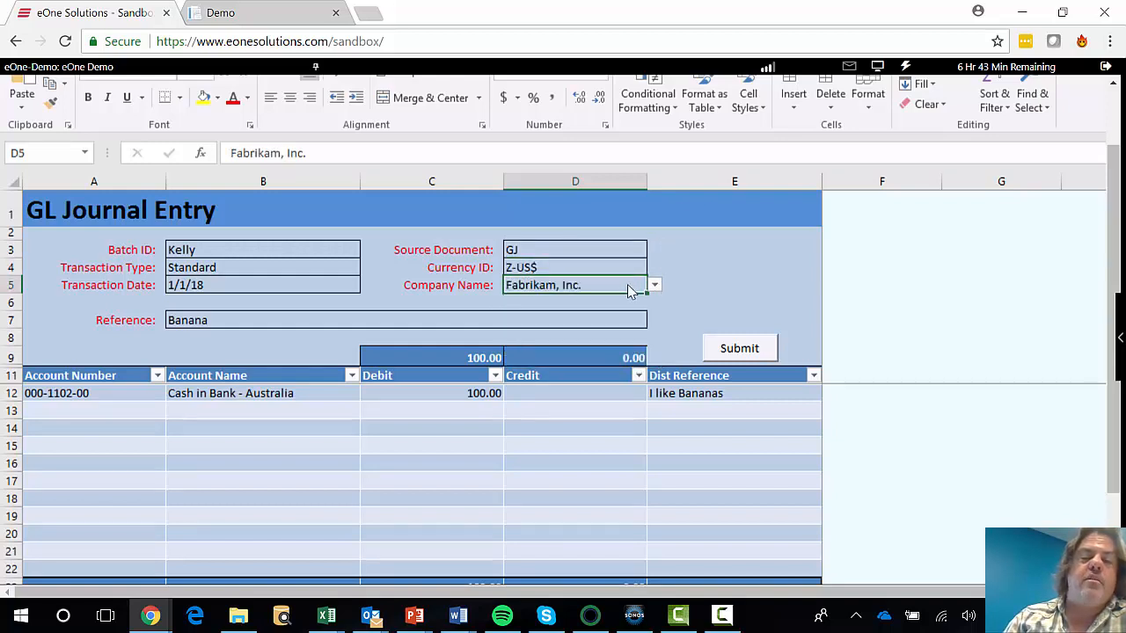
left_click(654, 285)
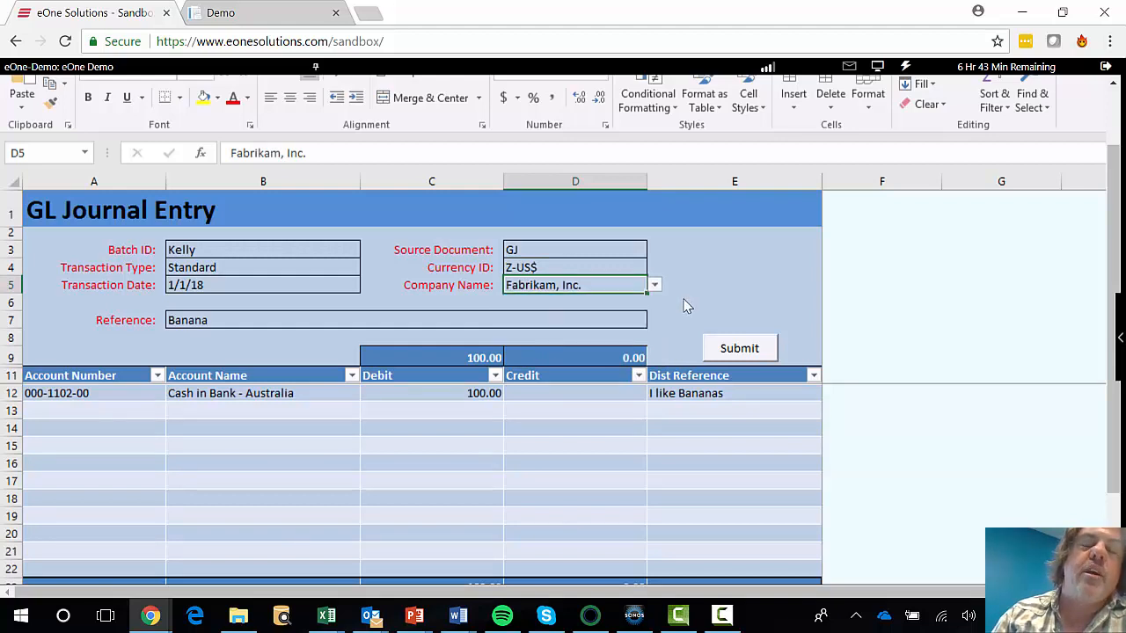
mouse_move(141, 418)
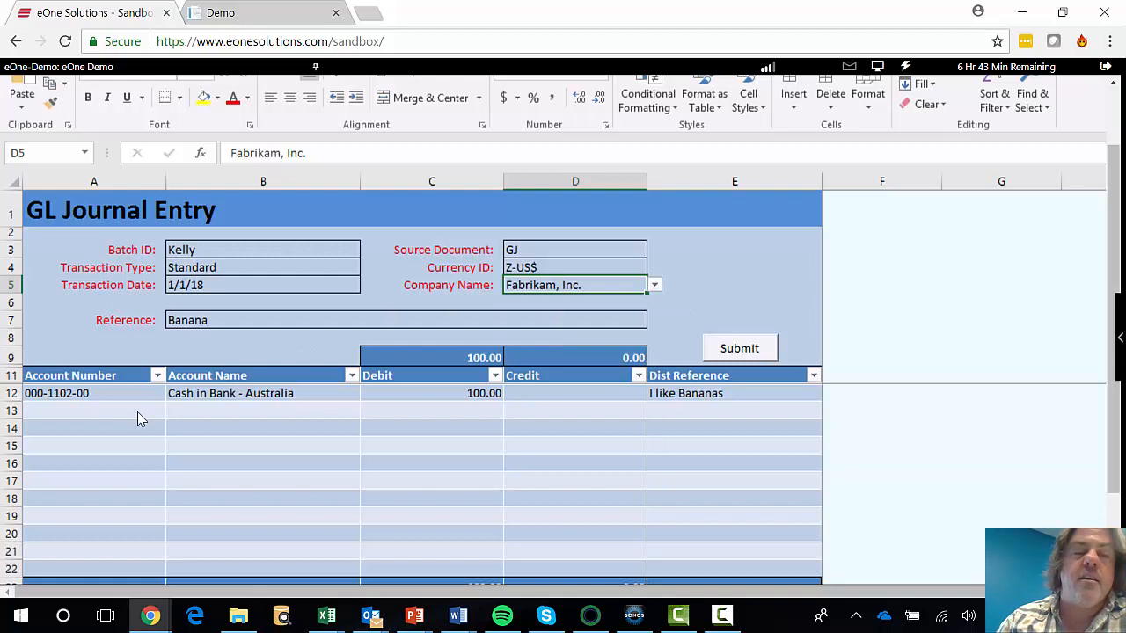
- Add a second journal line to account 000-1210-00 with a 50 credit
left_click(93, 410)
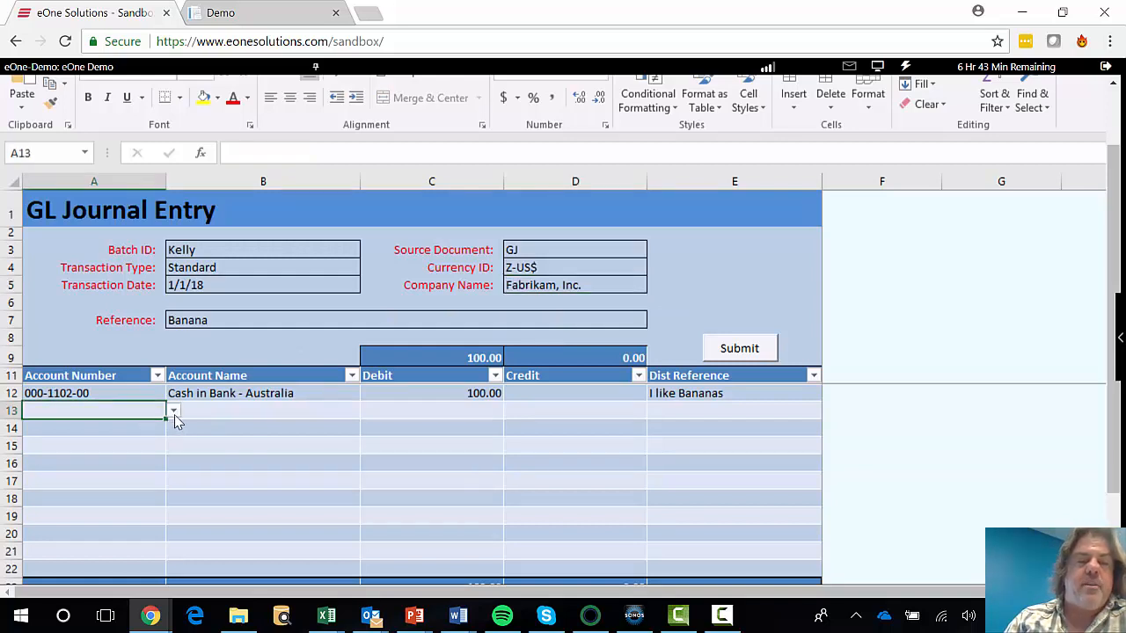
left_click(173, 411)
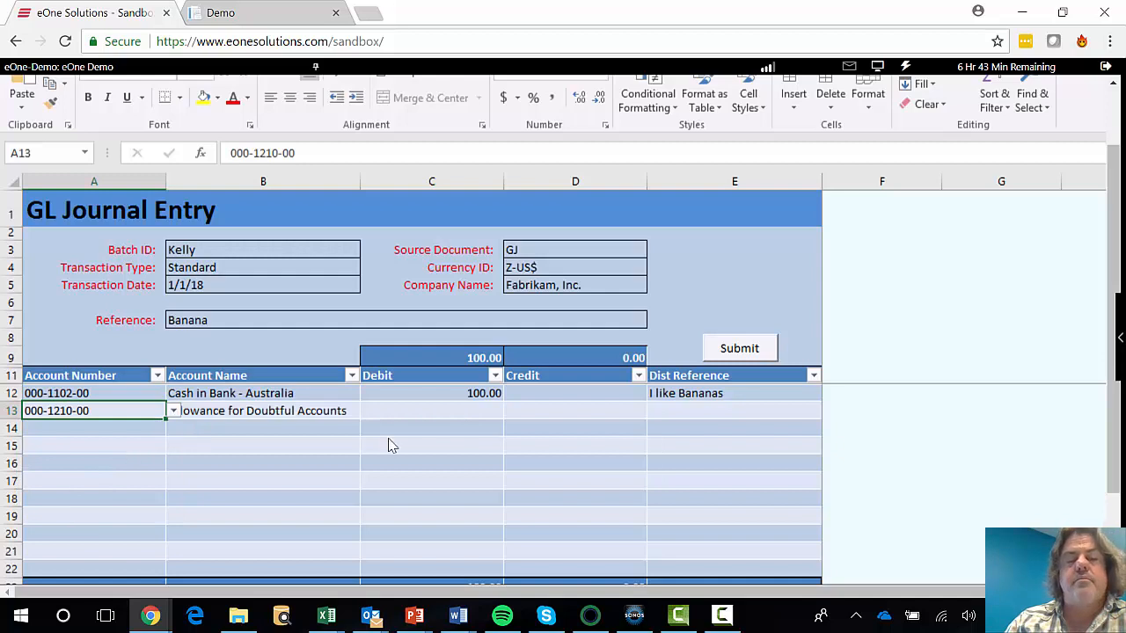
left_click(574, 411)
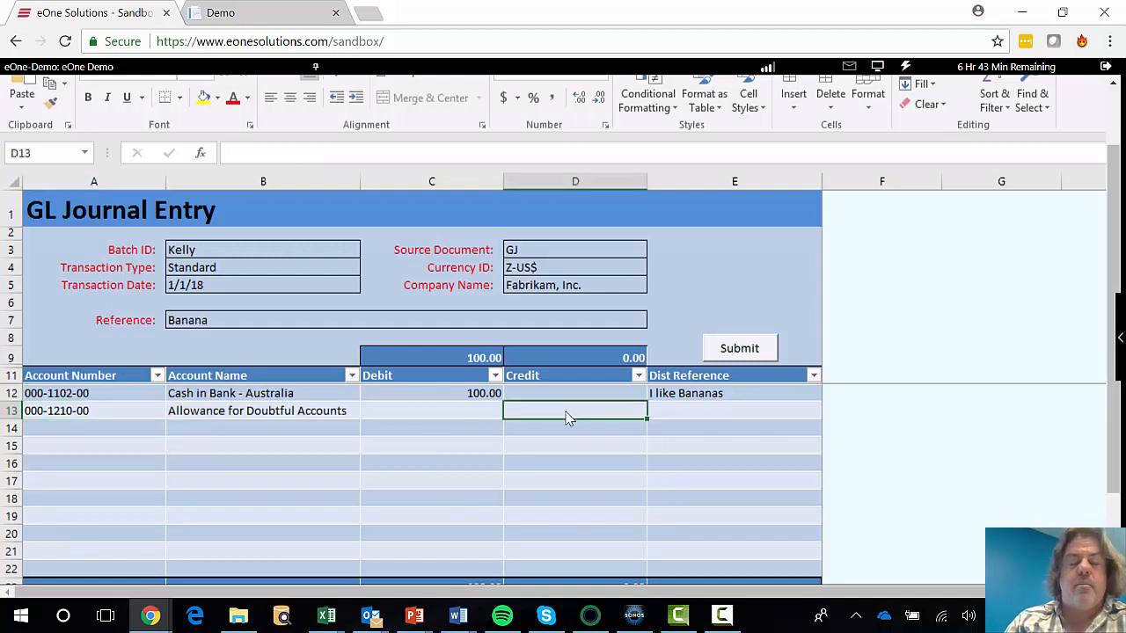
type("50.00")
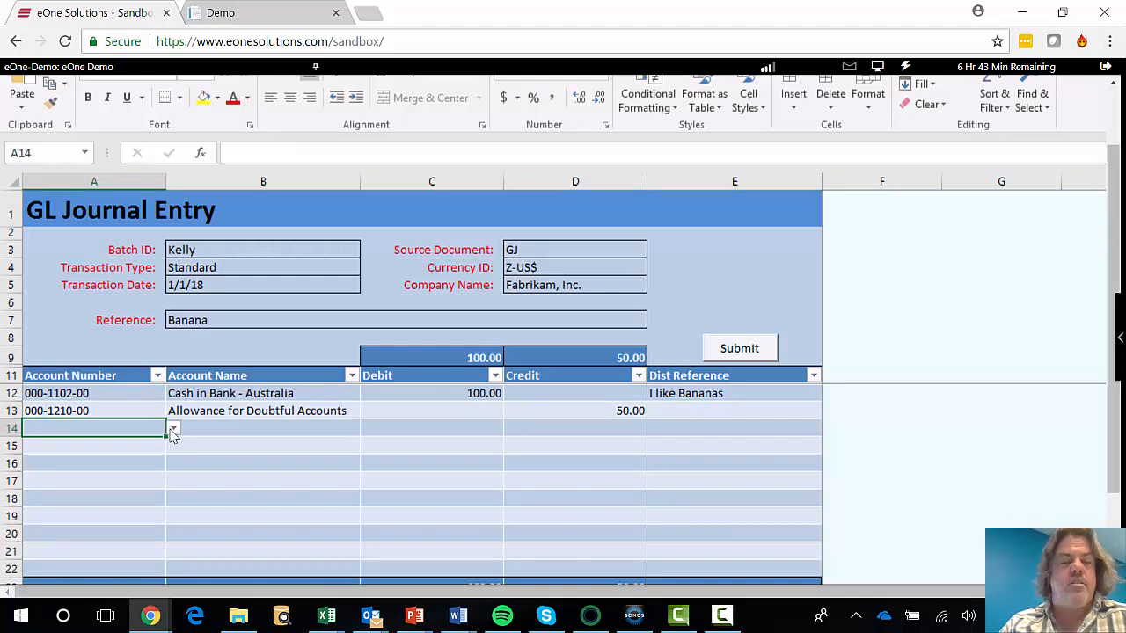
- Choose account 000-1275-00 for the third journal line and move to its credit cell
left_click(173, 428)
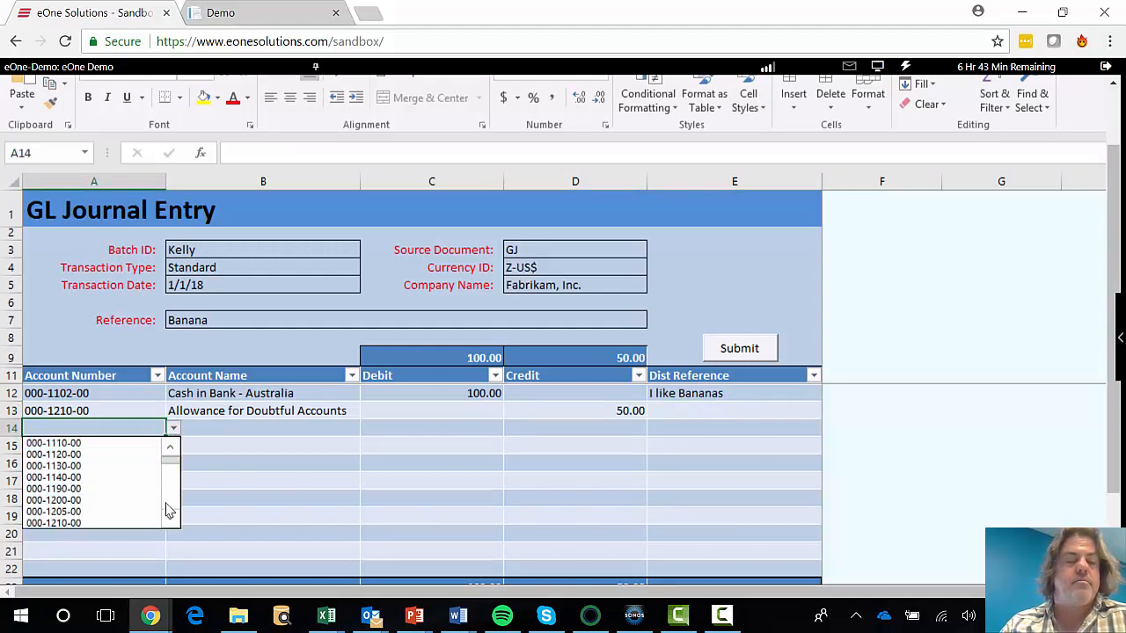
left_click(53, 524)
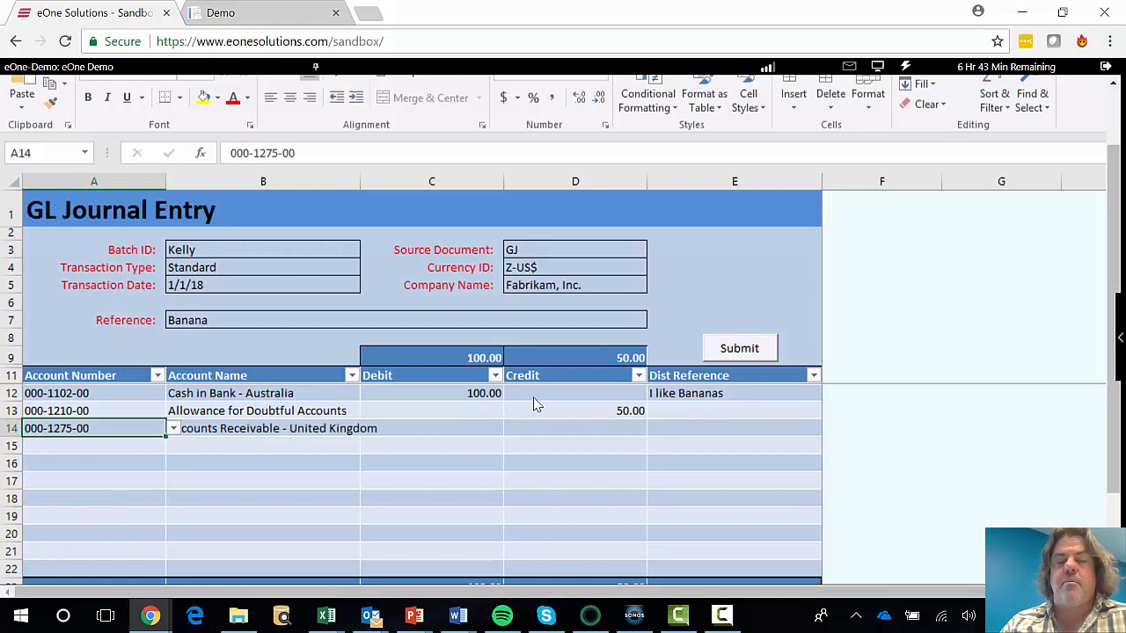
left_click(575, 428)
type("50")
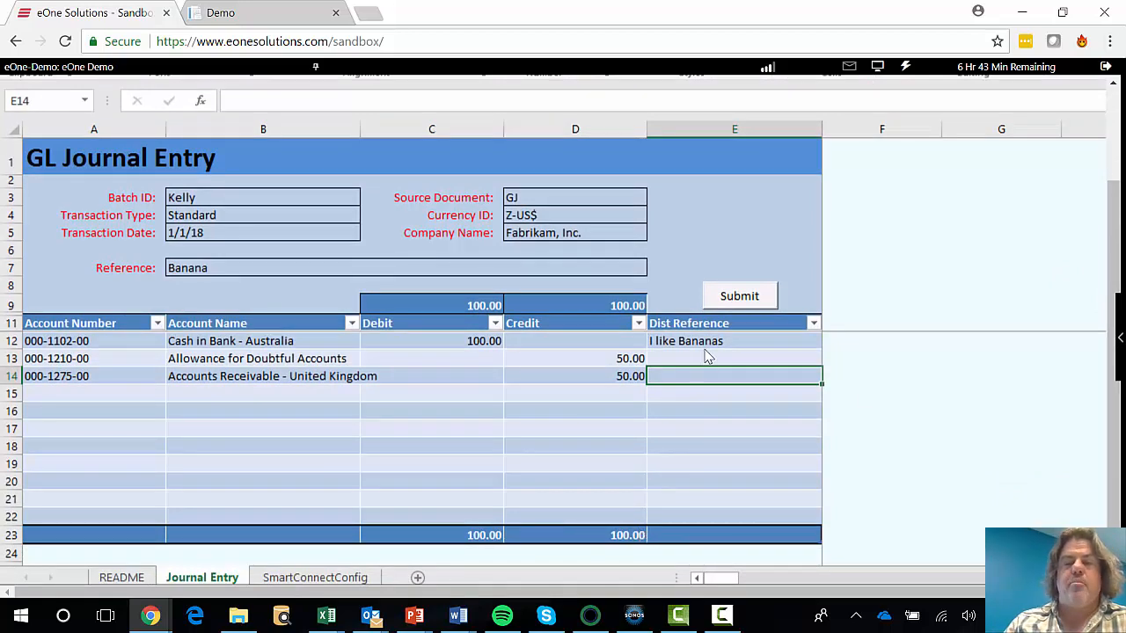
- Give the credit lines distribution references 'I like Bananas' and 'I like Fruit'
left_click(734, 358)
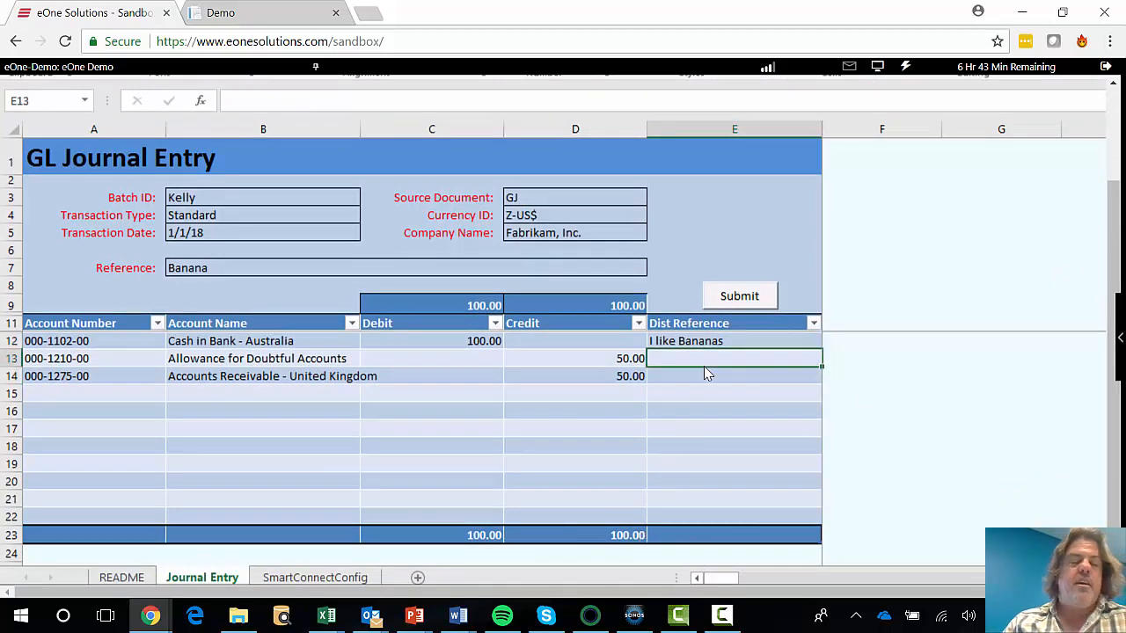
type("I like Bananas")
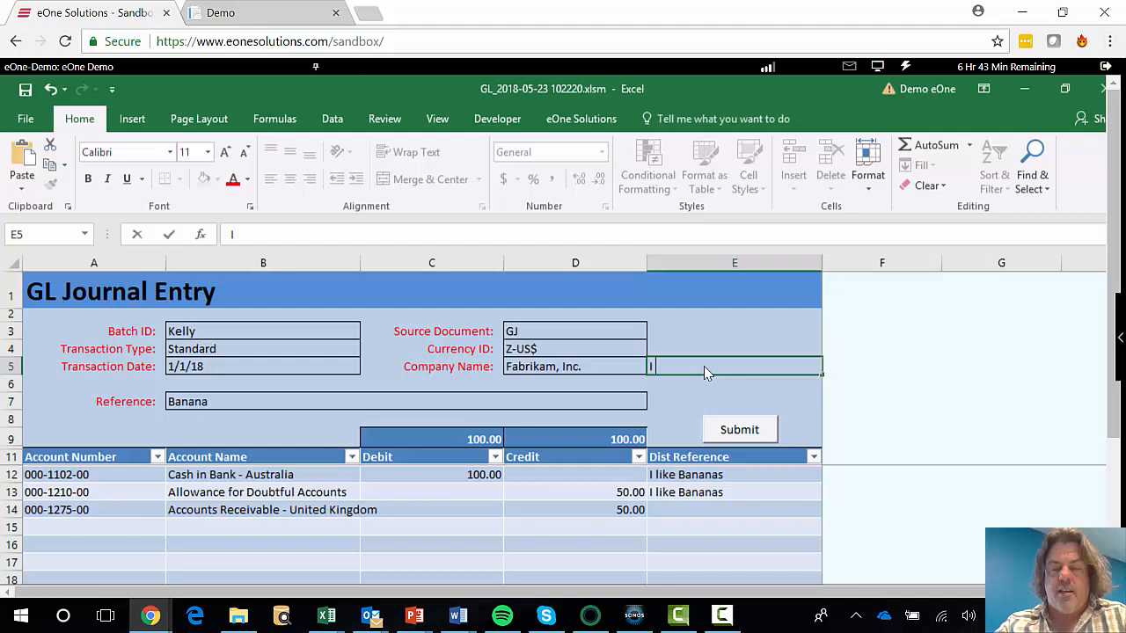
type("I like Frtui")
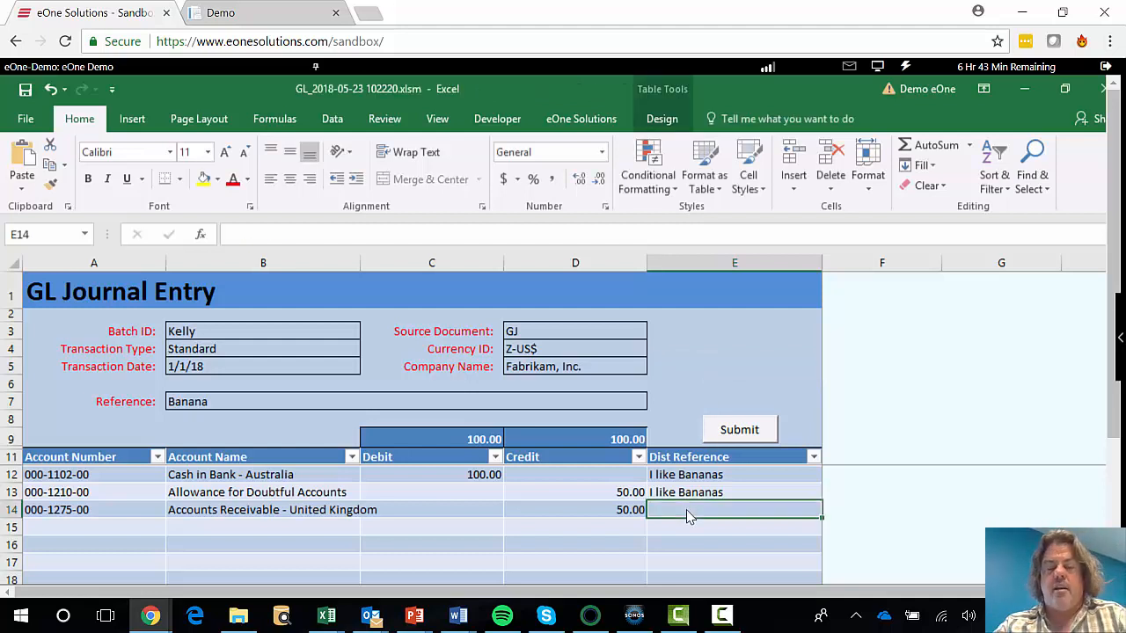
type("I like Fruit")
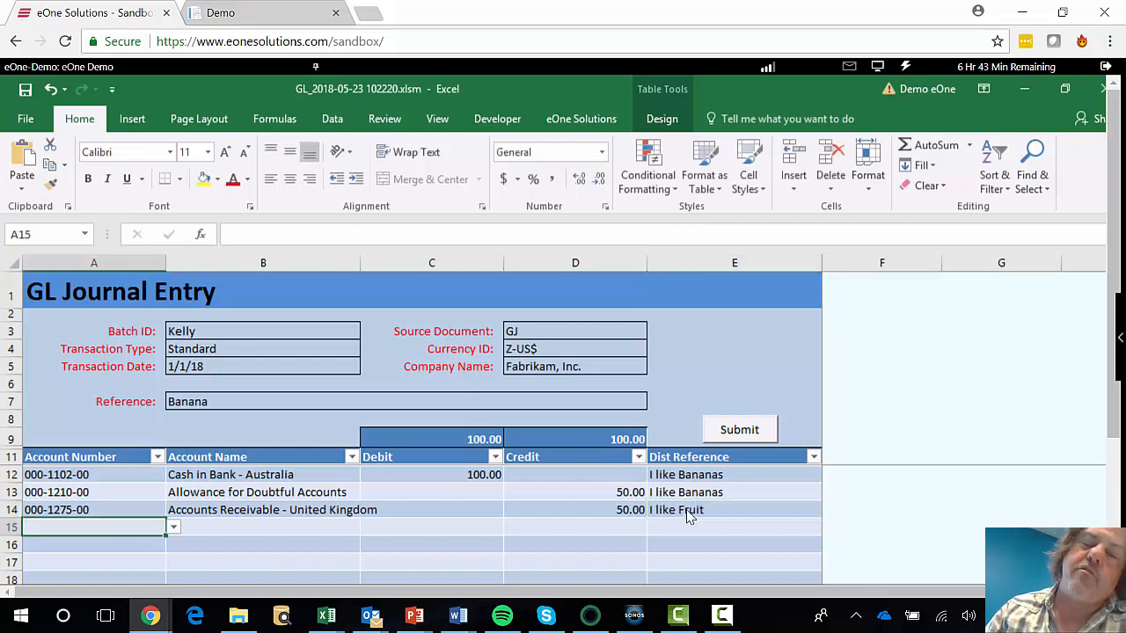
mouse_move(259, 413)
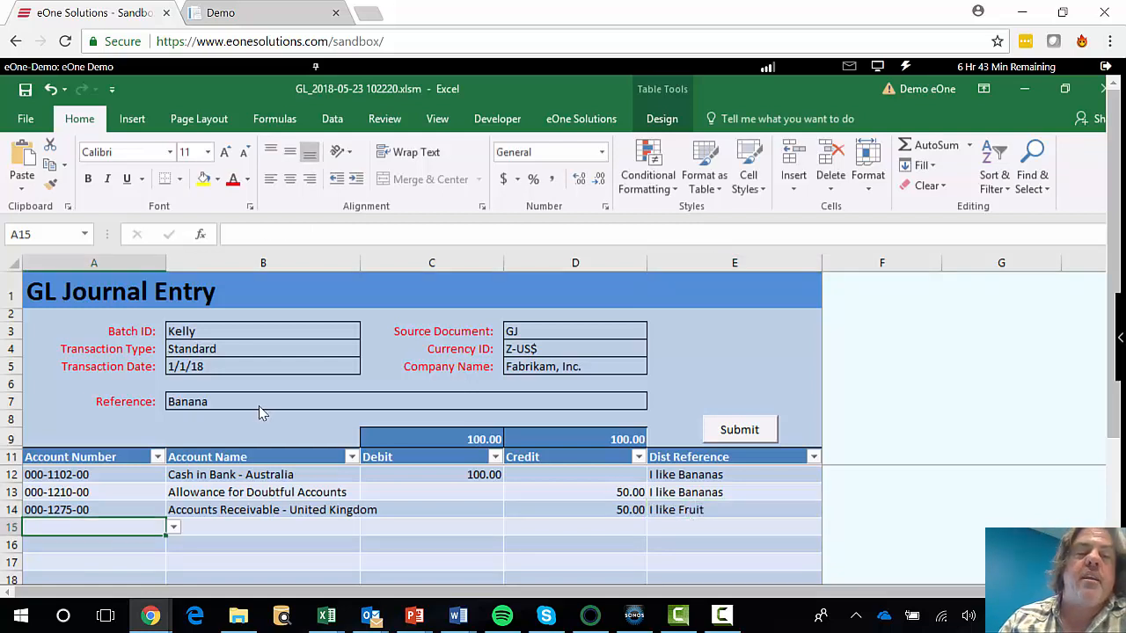
mouse_move(235, 408)
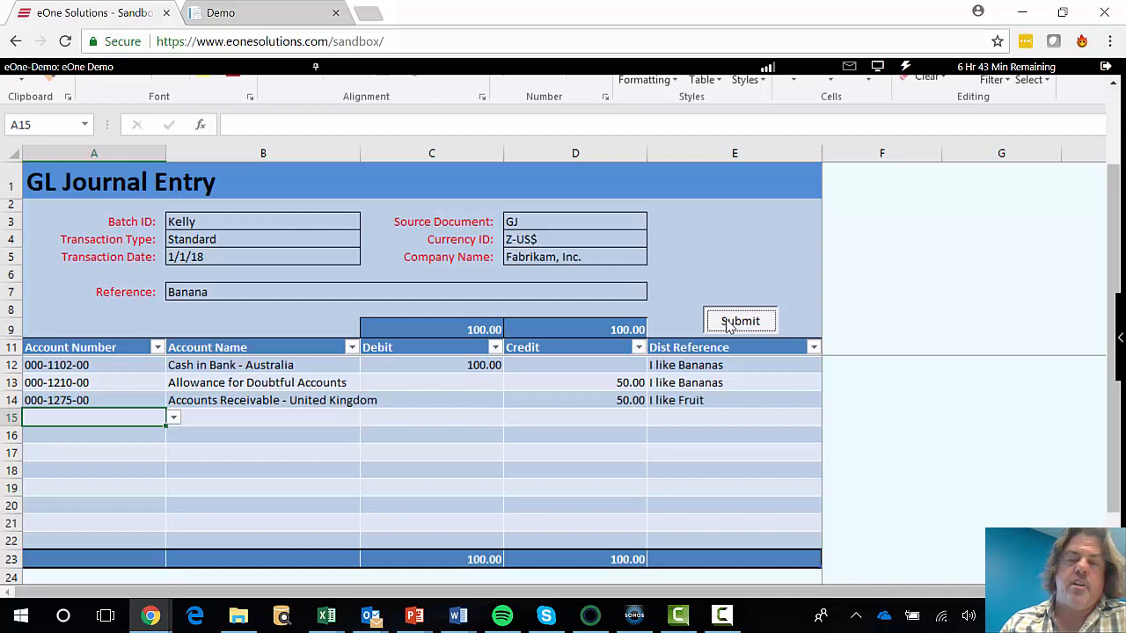
- Submit the journal entry, confirm resubmitting the processed transaction, and dismiss the success message
left_click(740, 321)
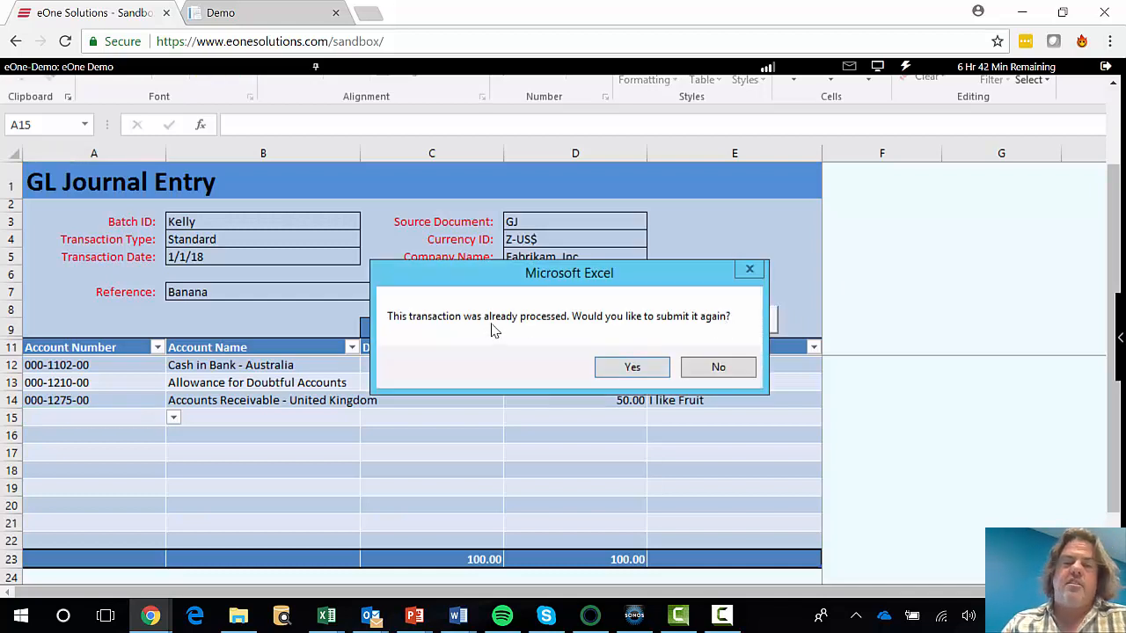
mouse_move(612, 387)
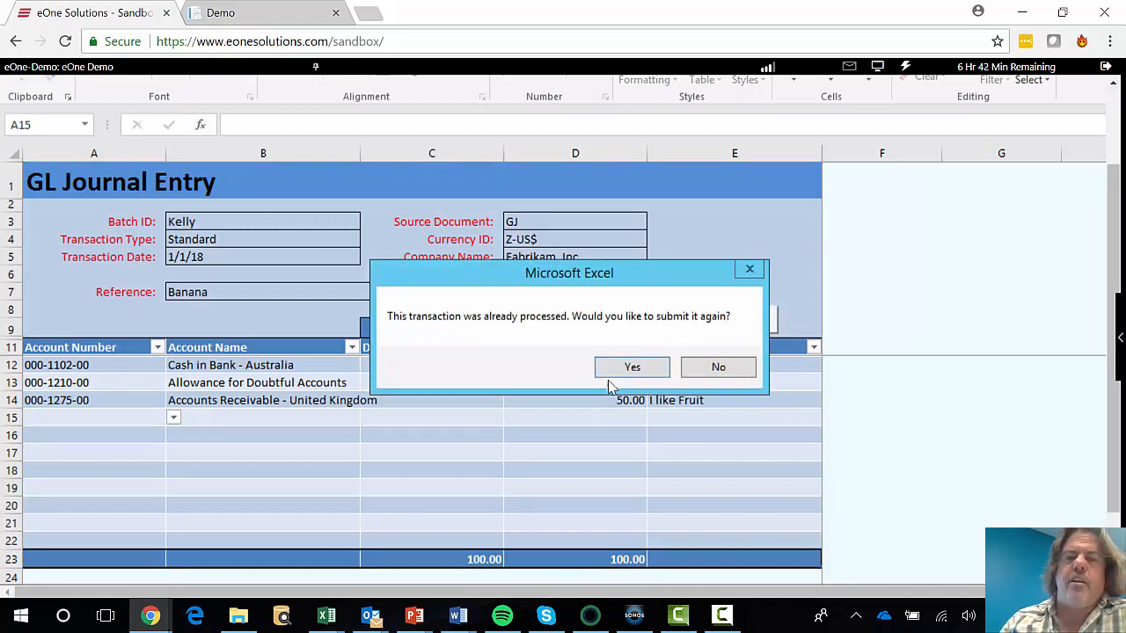
left_click(631, 366)
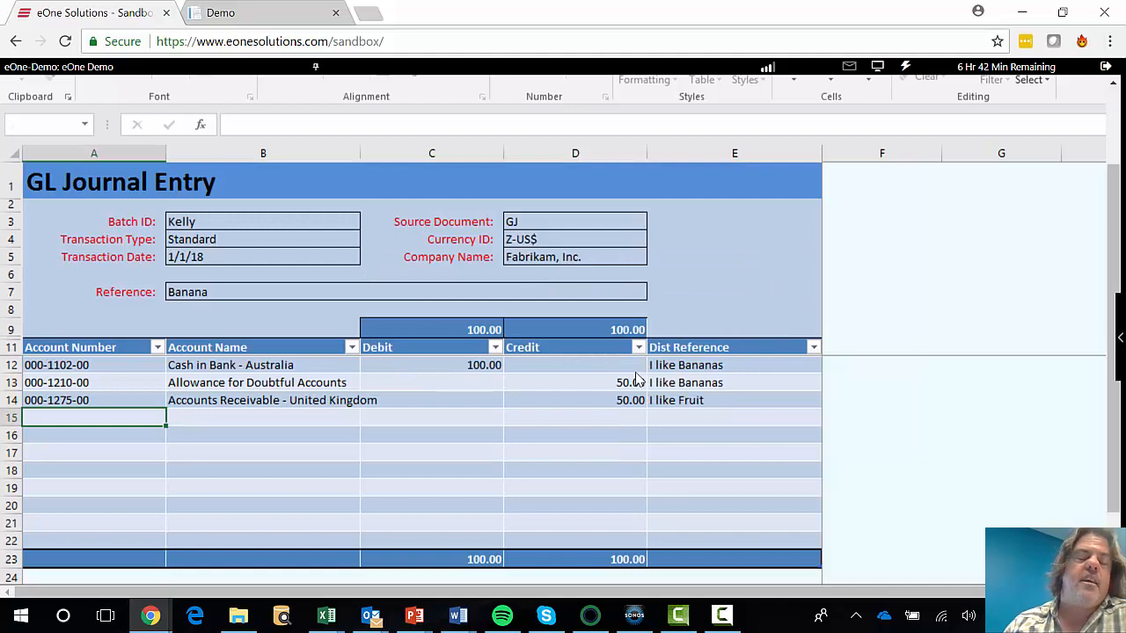
left_click(739, 319)
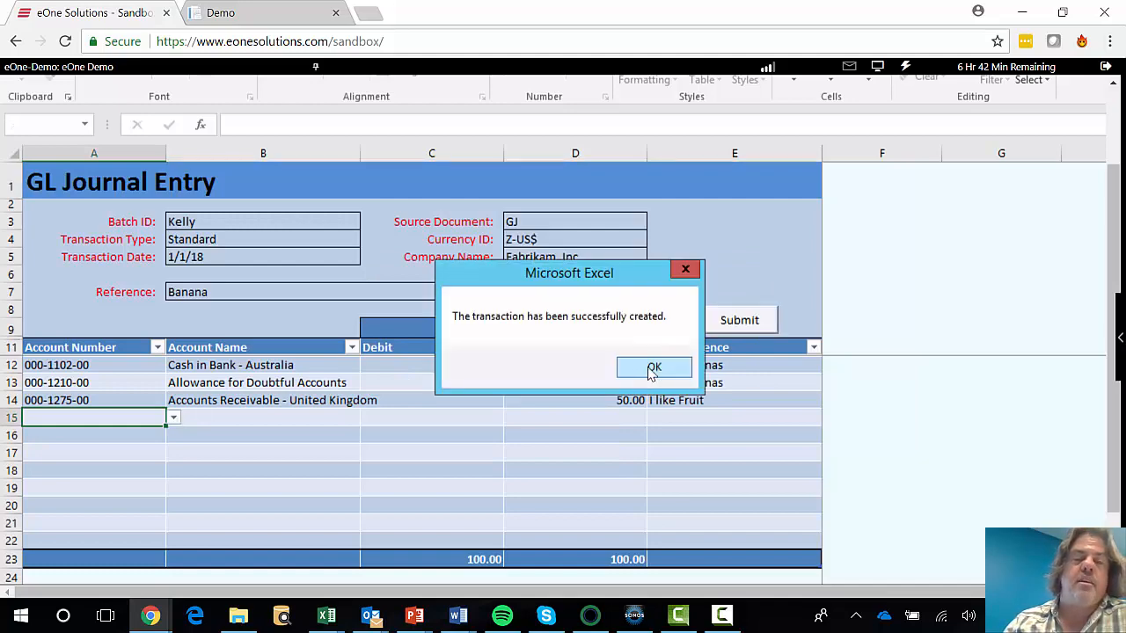
left_click(653, 367)
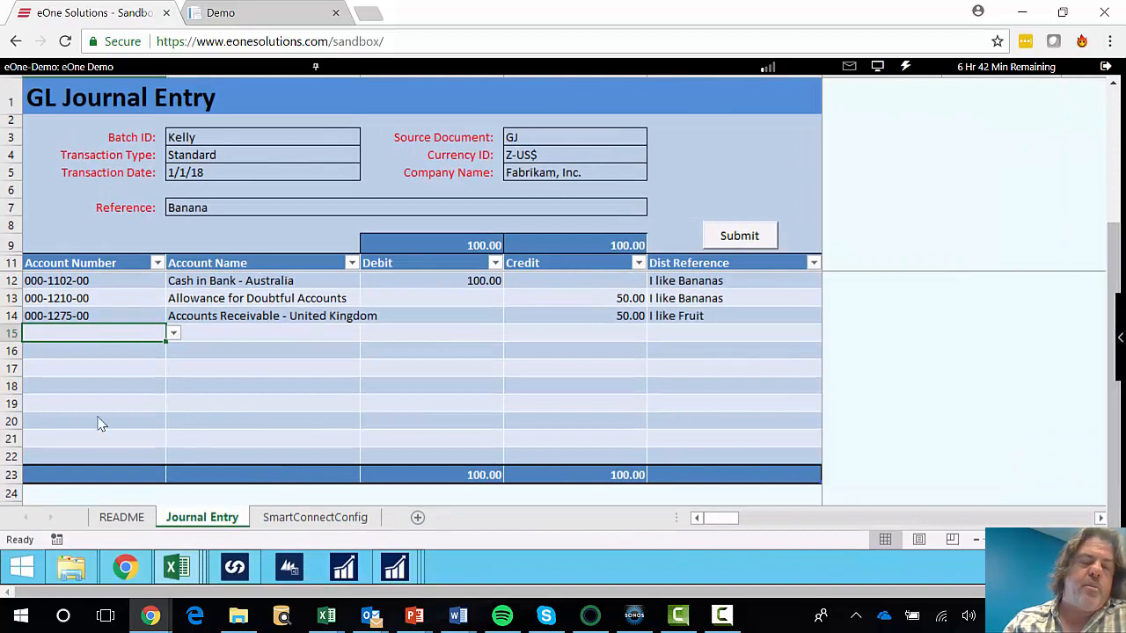
- Review the SmartConnectConfig sheet, then open Financial > General Transaction Entry in Dynamics GP
left_click(314, 517)
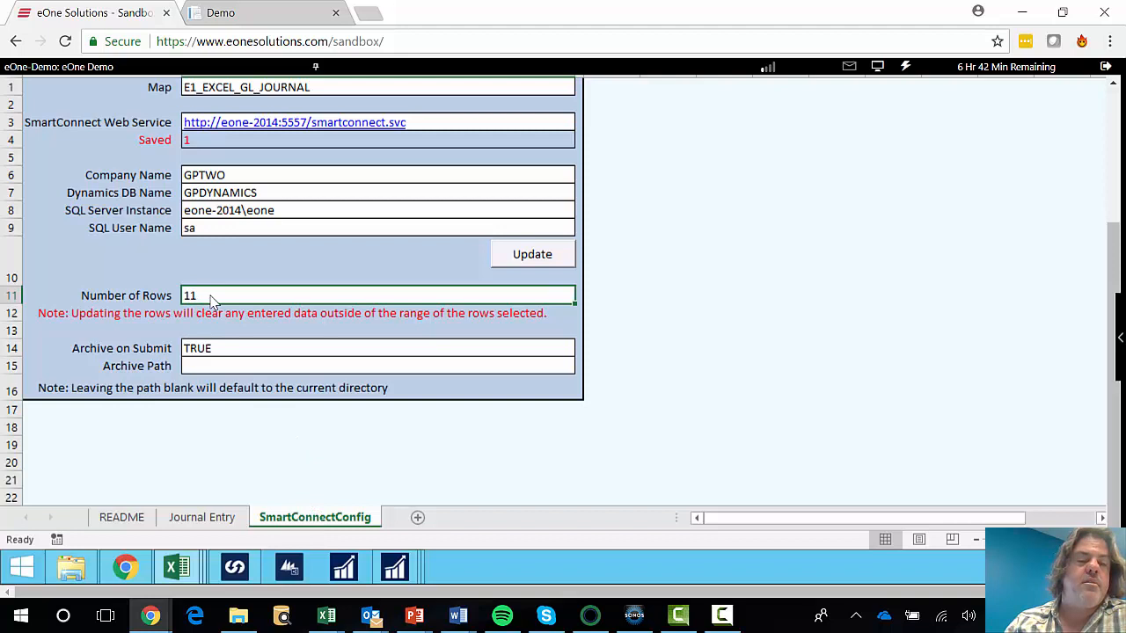
mouse_move(257, 303)
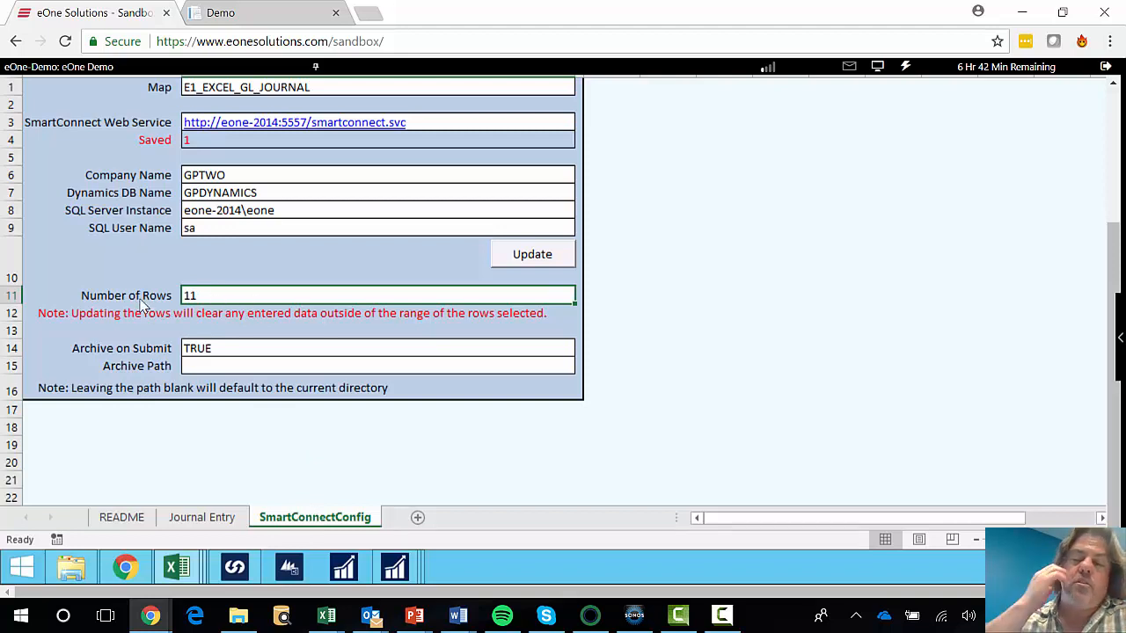
mouse_move(176, 515)
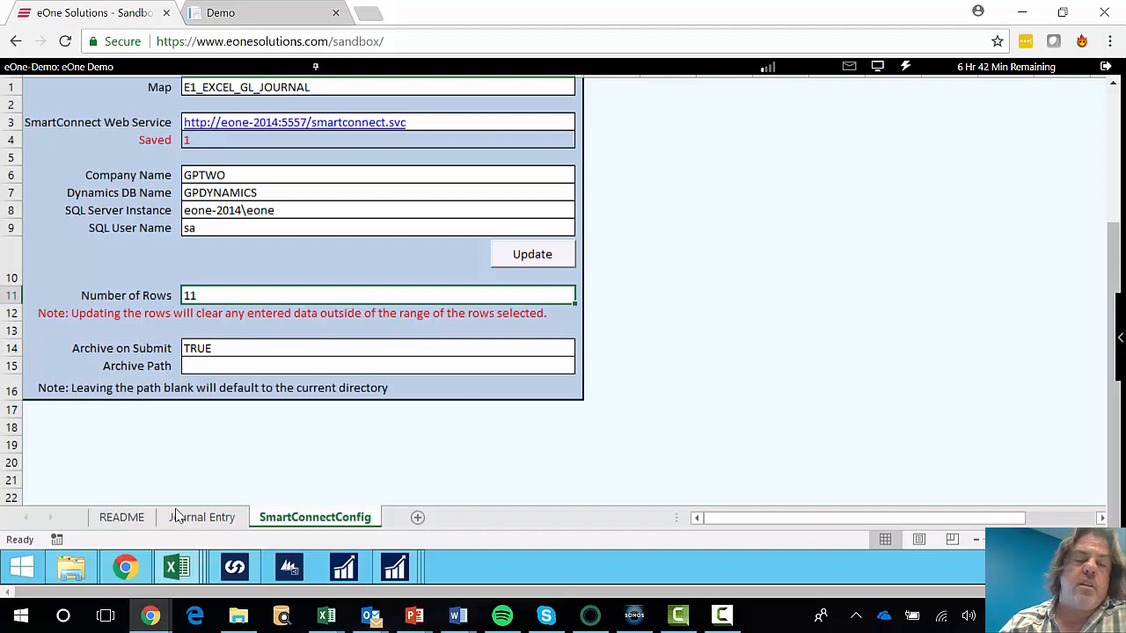
left_click(201, 517)
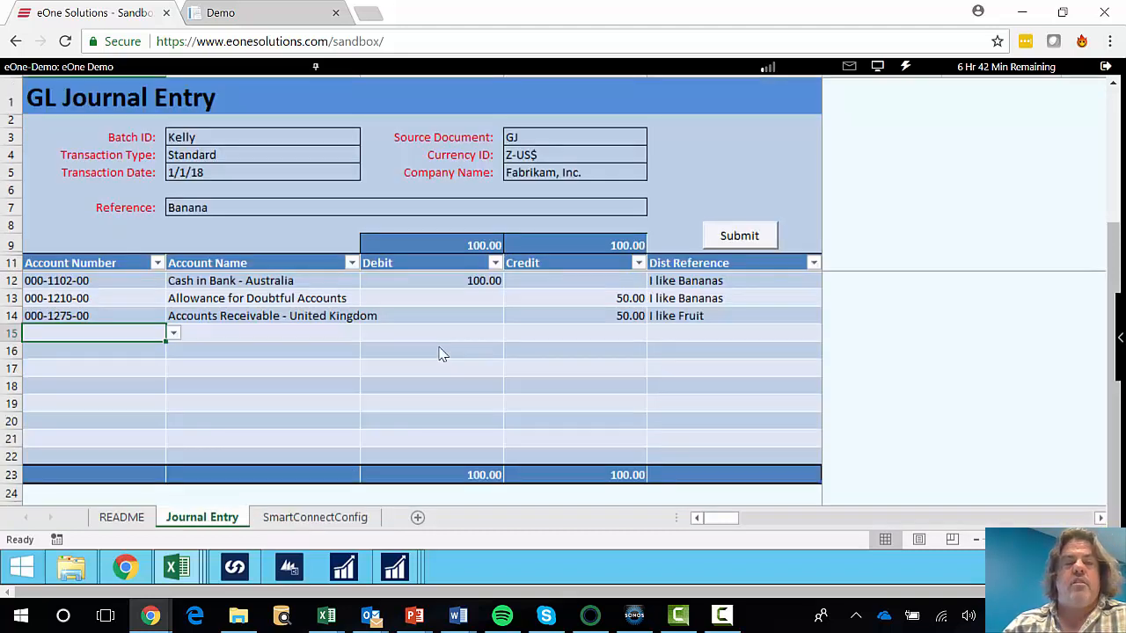
mouse_move(339, 517)
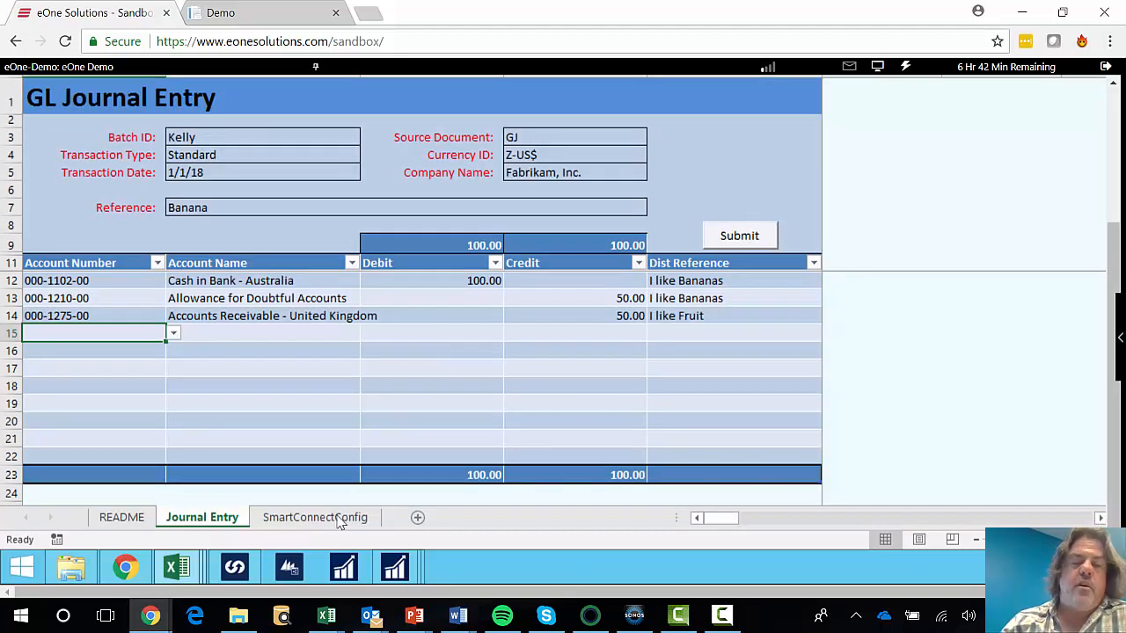
left_click(314, 517)
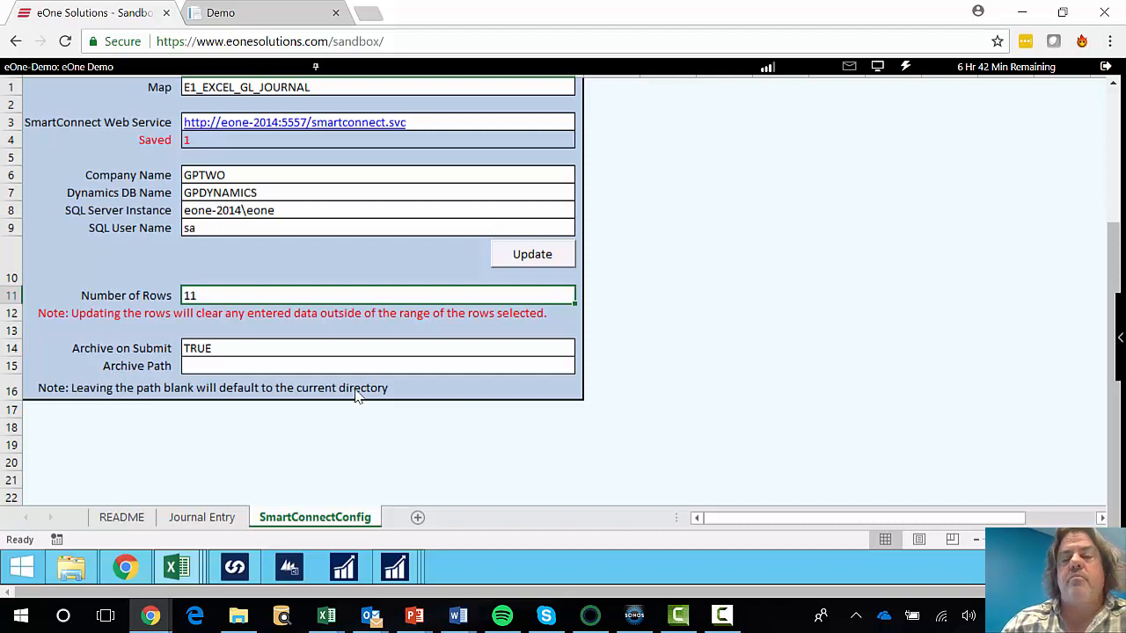
left_click(202, 517)
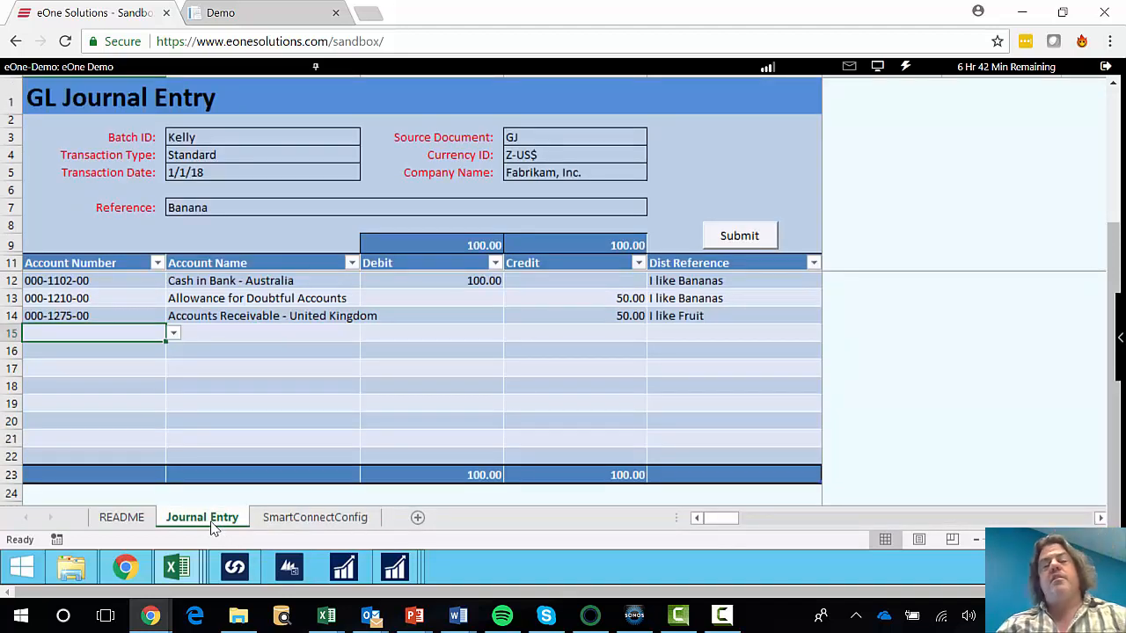
mouse_move(395, 567)
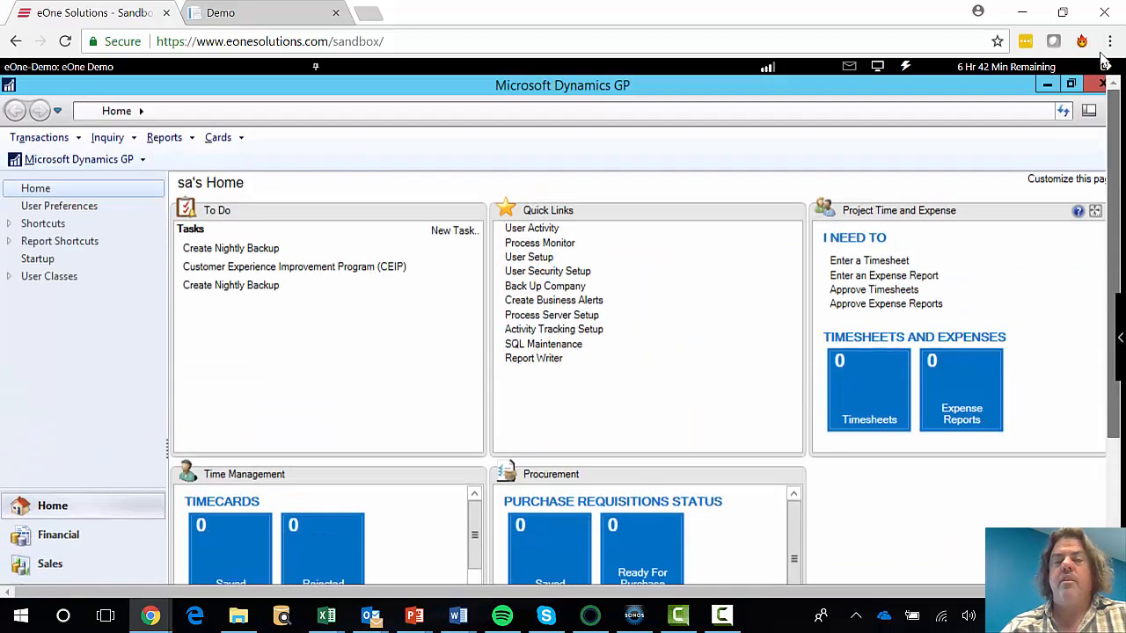
left_click(39, 137)
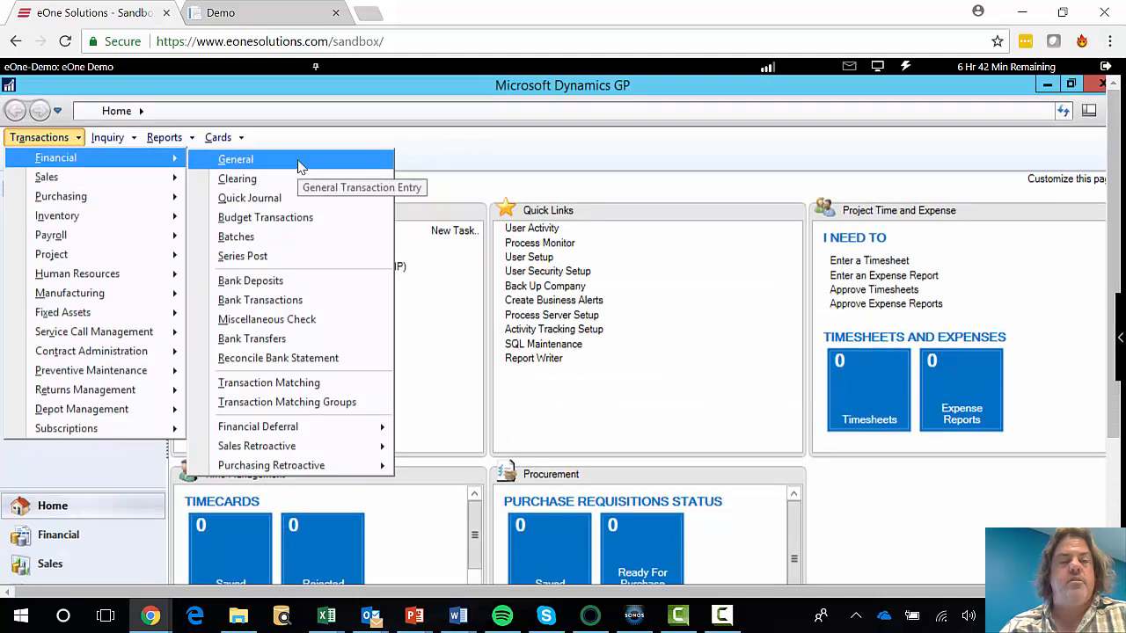
left_click(235, 159)
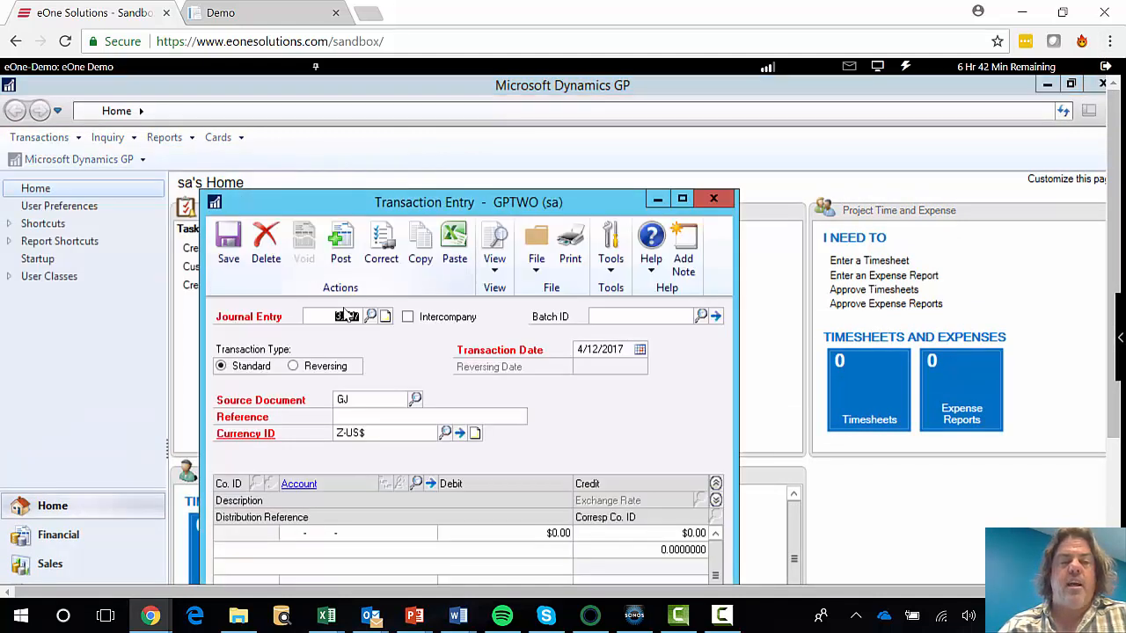
- Look up journal entry 3,496 from batch KELLY in Transaction Entry
left_click(348, 316)
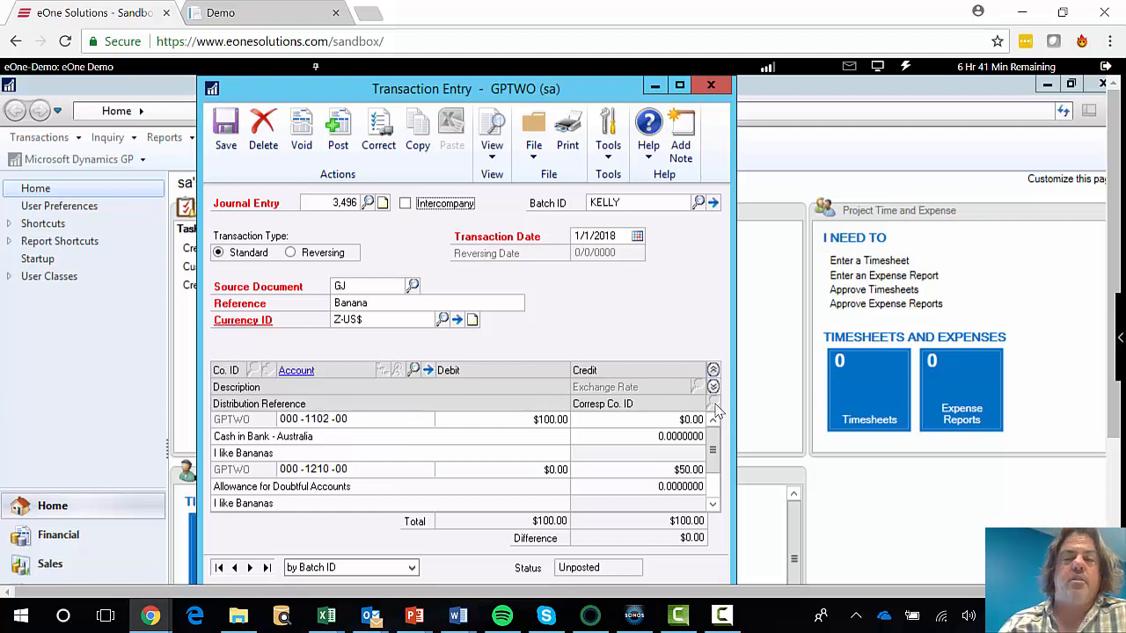
mouse_move(465, 349)
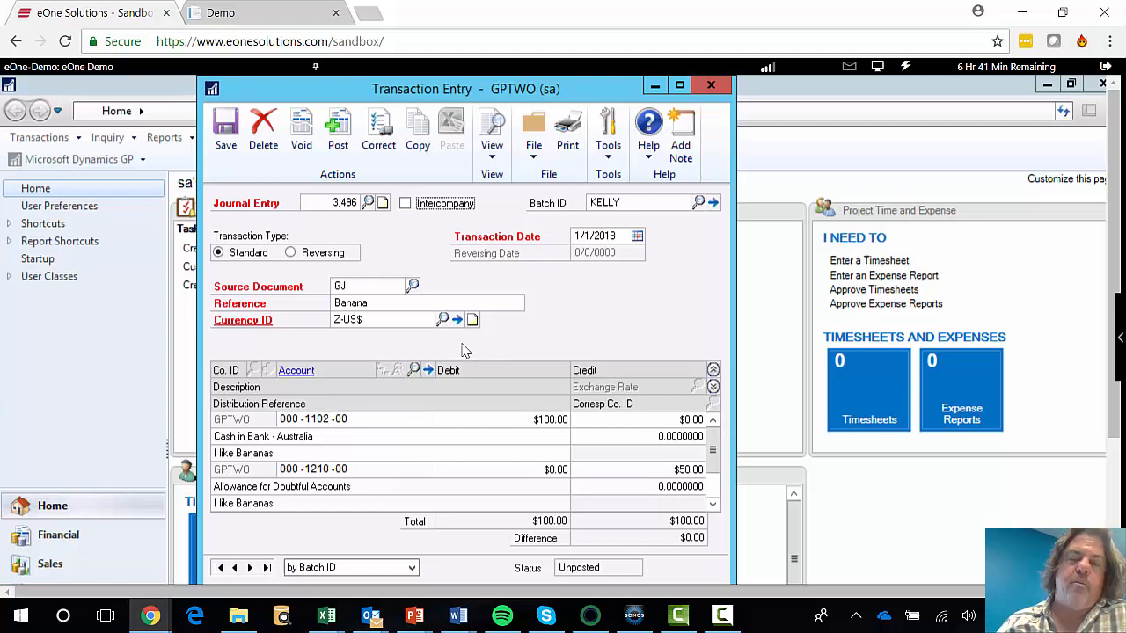
mouse_move(481, 477)
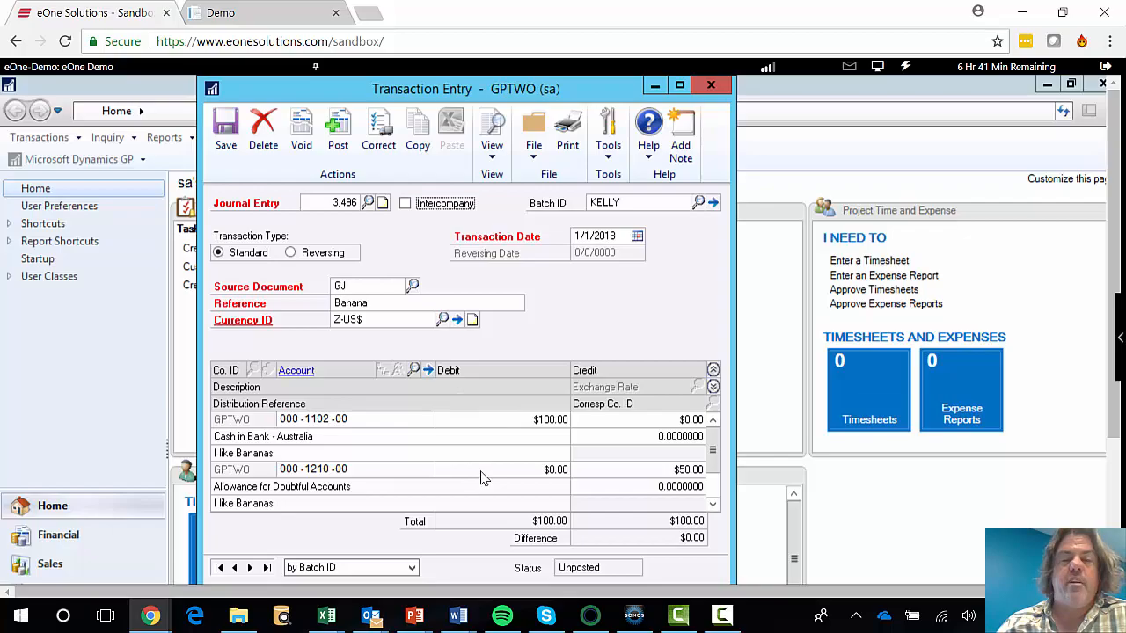